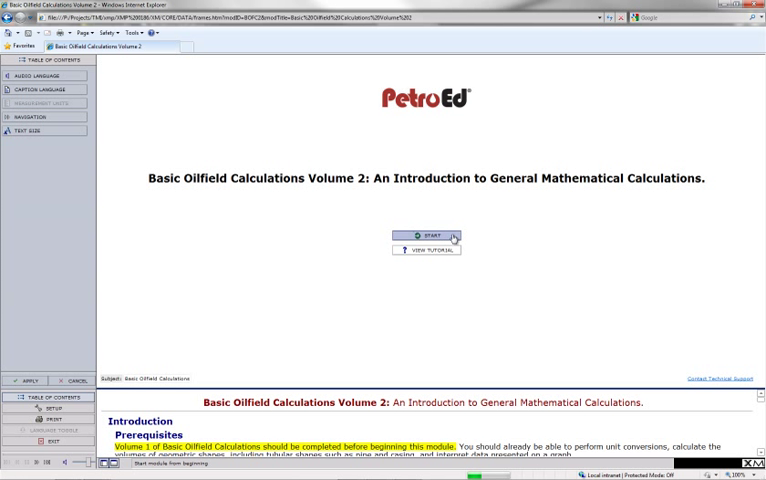
- Start the Basic Oilfield Calculations Volume 2 module from its title screen
{"action": "left_click", "coordinate": [427, 235]}
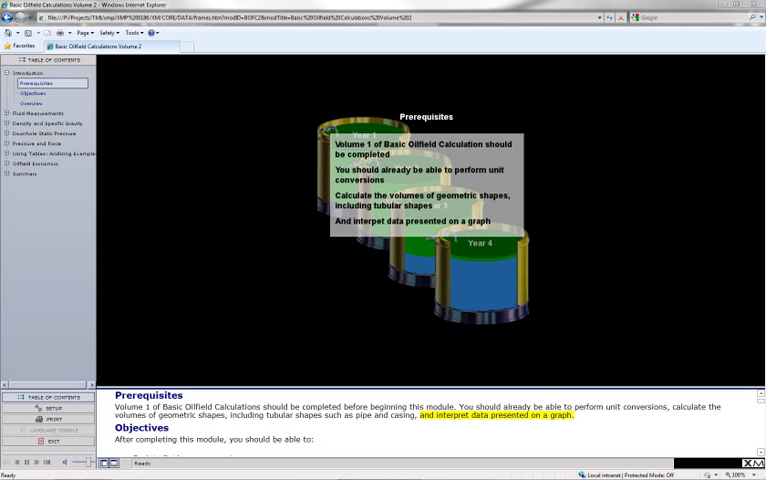
- Move on to the Overview page and reveal the Pressure and Force topic's lessons
{"action": "left_click", "coordinate": [41, 92]}
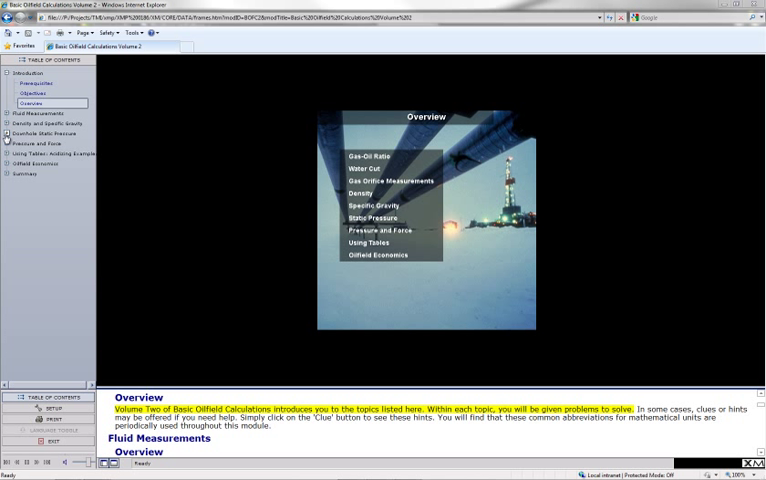
{"action": "left_click", "coordinate": [9, 151]}
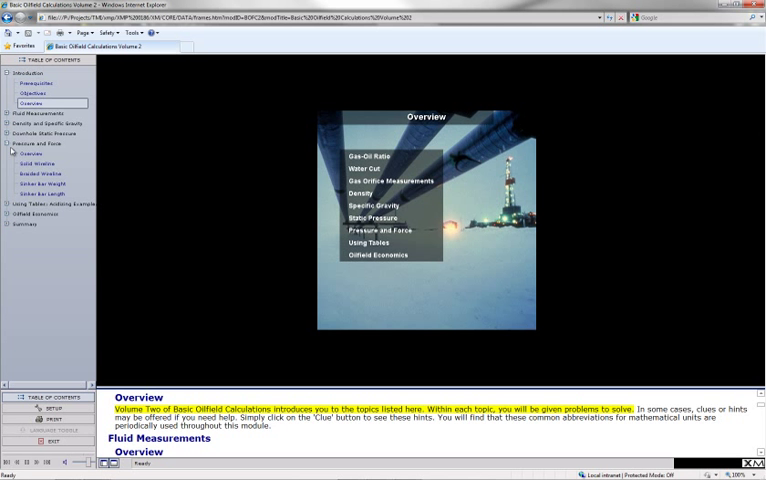